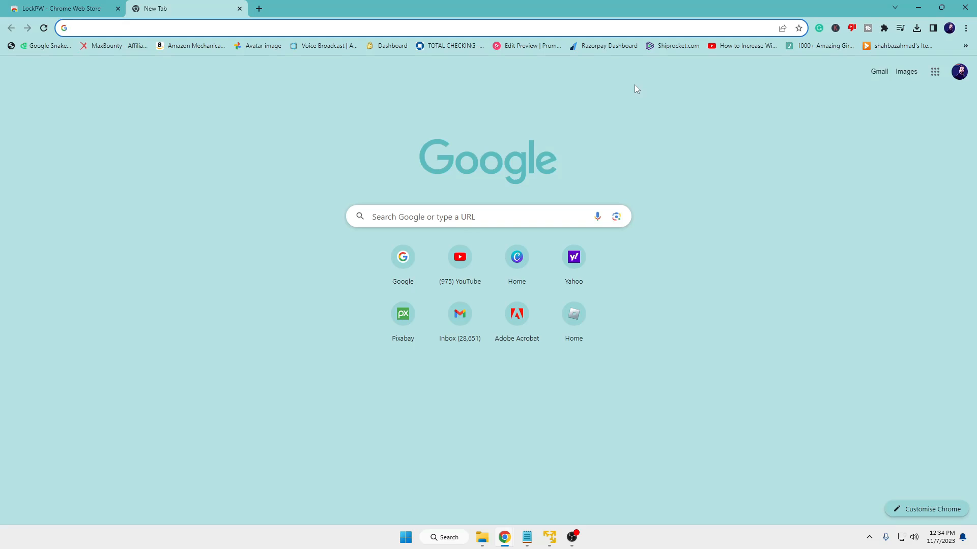
pyautogui.moveTo(613, 77)
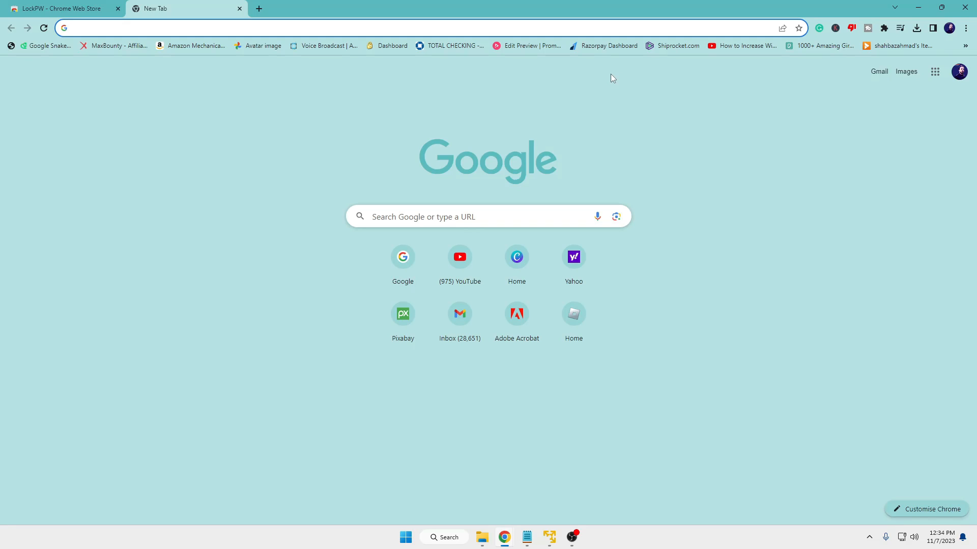
# Step: Switch back to the 'LockPW - Chrome Web Store' tab
pyautogui.click(59, 8)
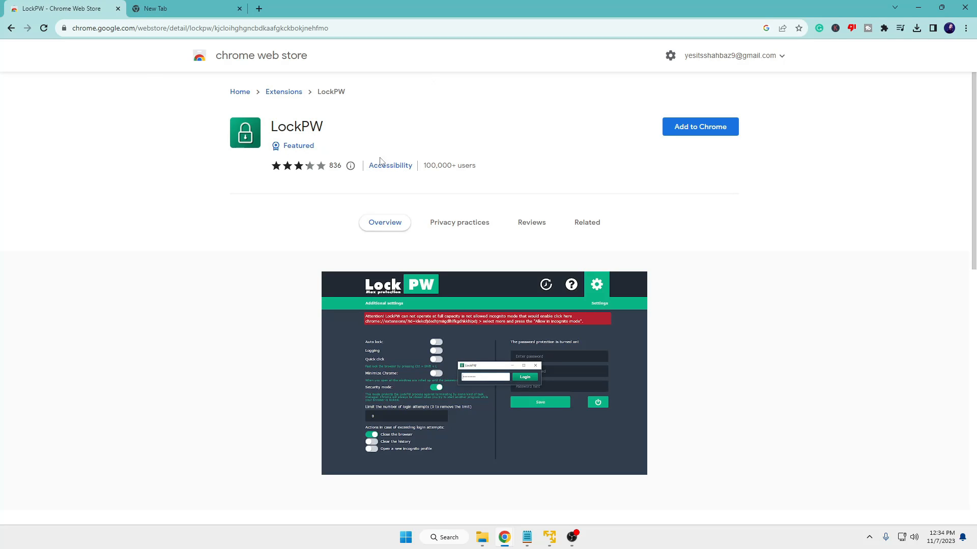
# Step: Add the LockPW extension to Chrome and confirm the installation
pyautogui.click(700, 126)
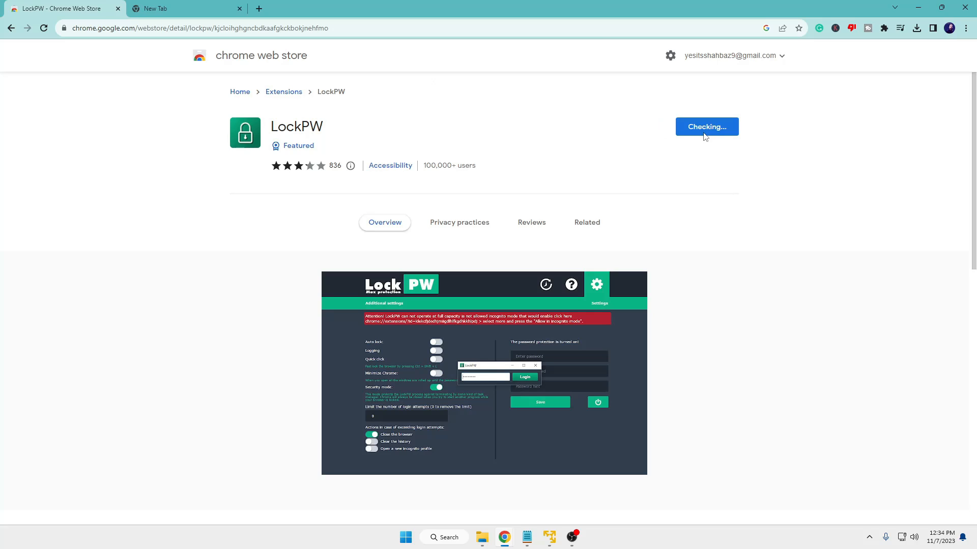
pyautogui.click(706, 127)
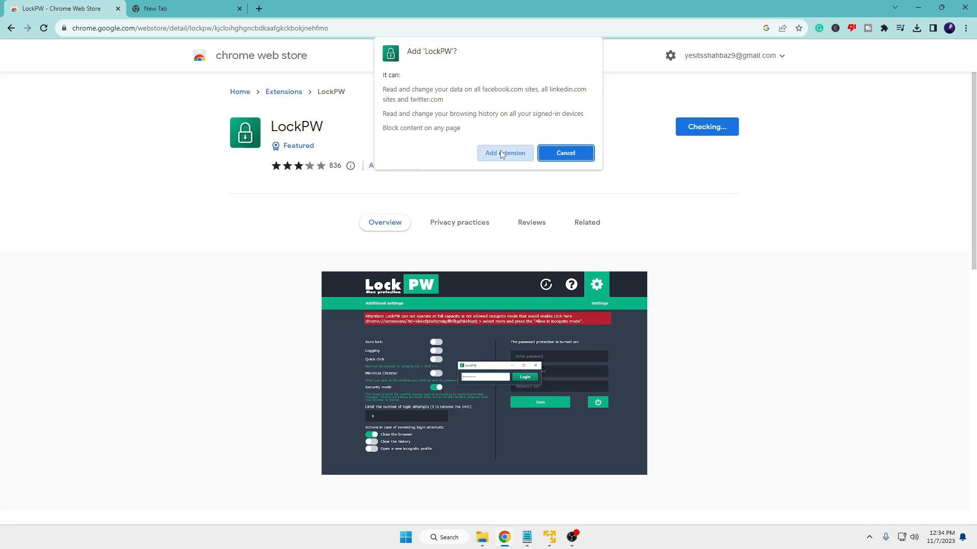
pyautogui.click(505, 153)
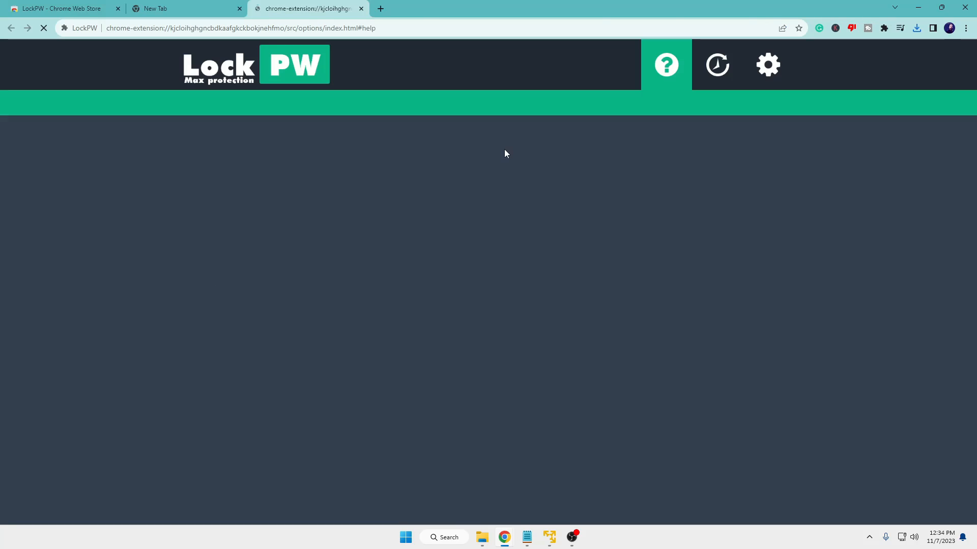
# Step: In LockPW settings, enter and confirm a password with hint 'number', save, and enable protection
pyautogui.click(767, 65)
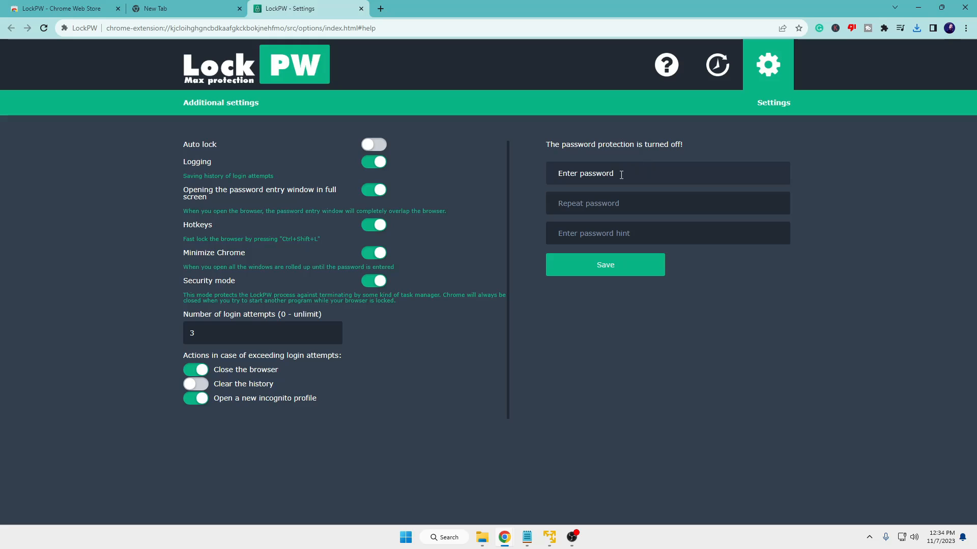
pyautogui.write('••••')
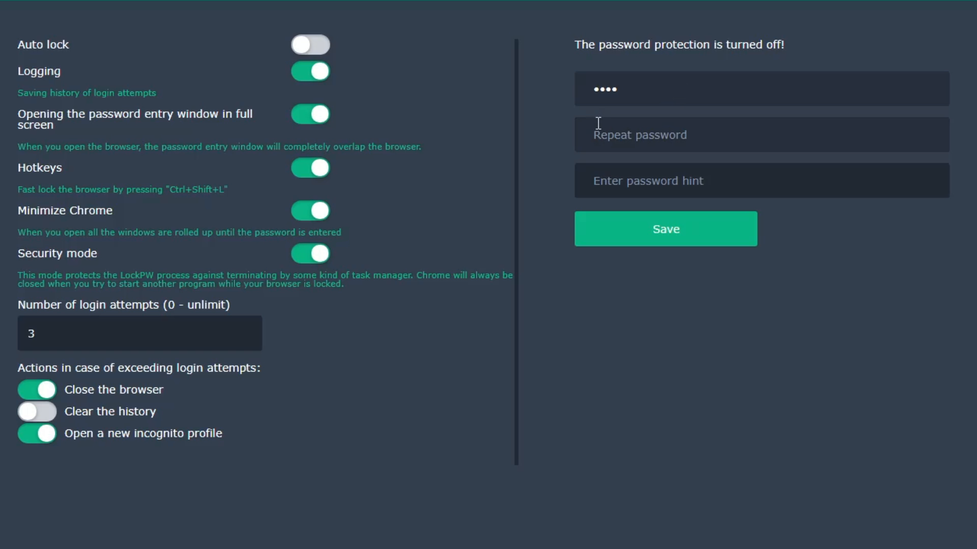
pyautogui.write('•••')
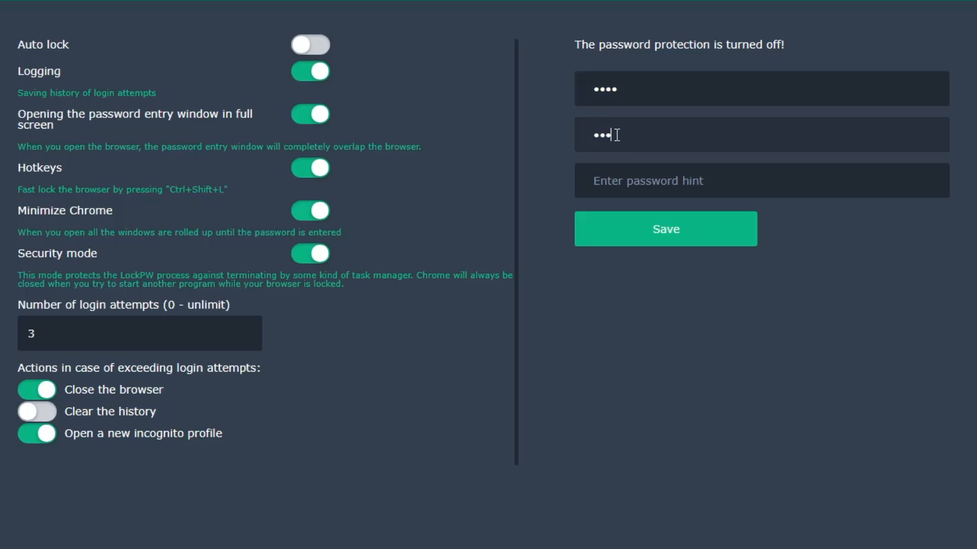
pyautogui.write('•')
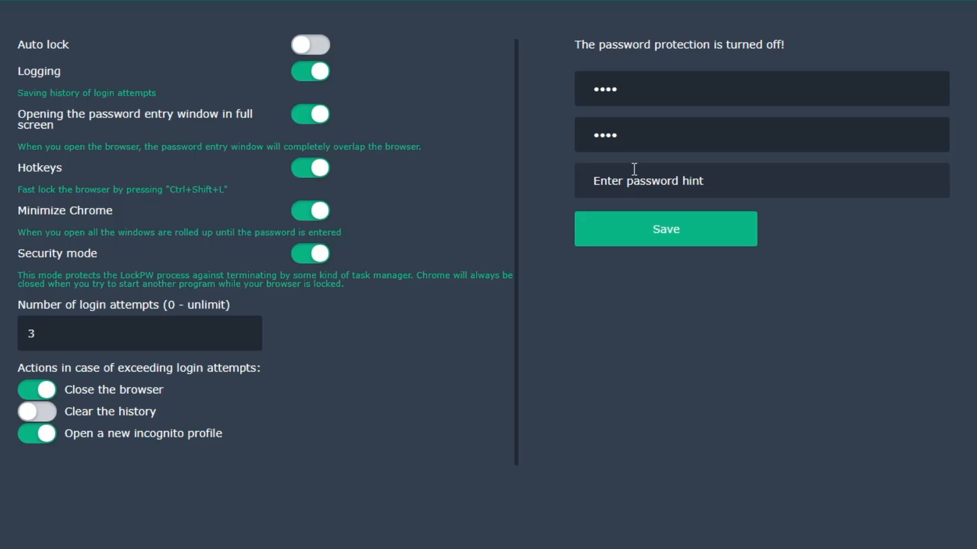
pyautogui.write('number')
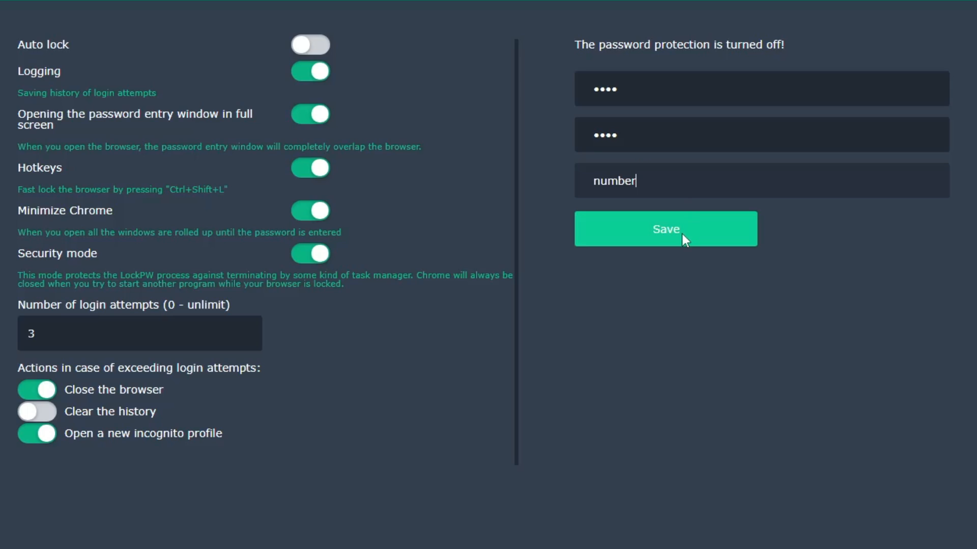
pyautogui.click(665, 228)
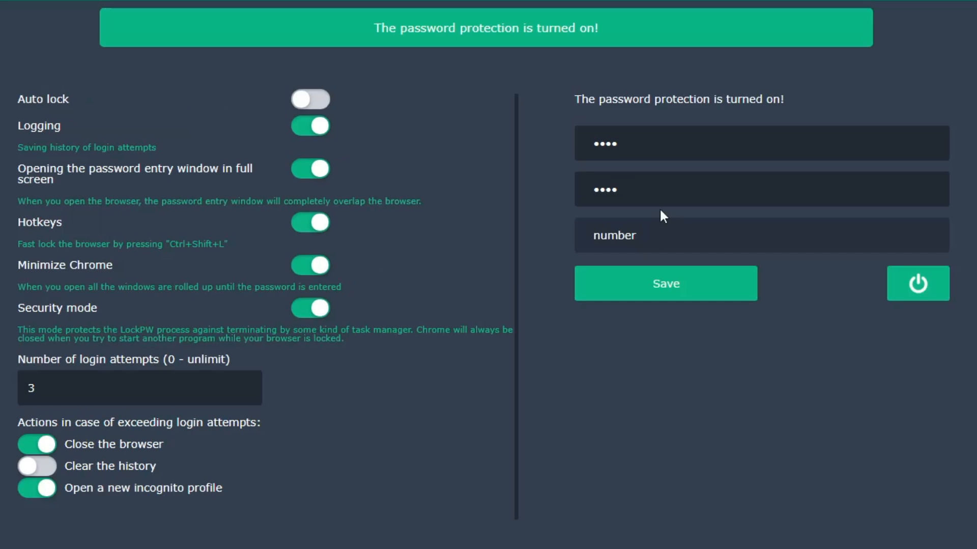
pyautogui.click(761, 235)
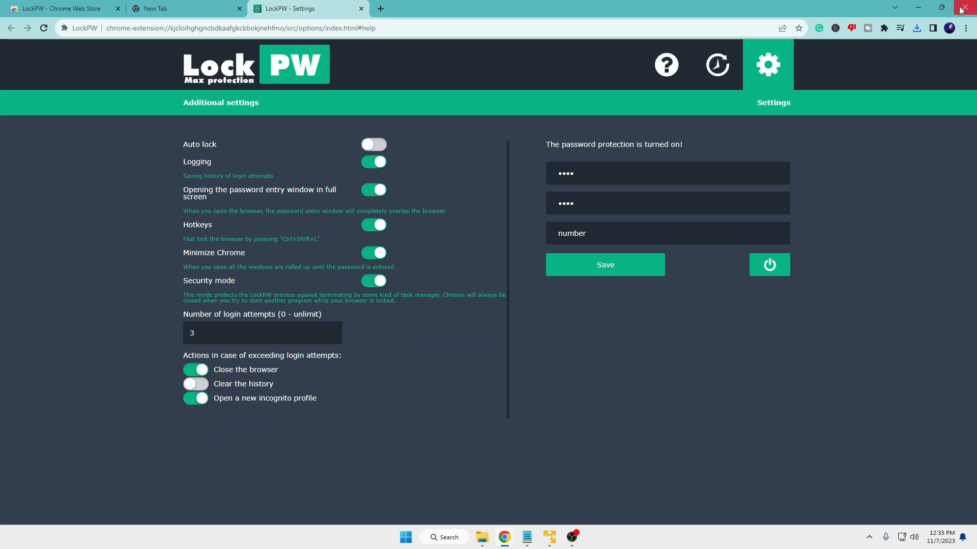
# Step: Close the Chrome window to test the password lock
pyautogui.click(962, 9)
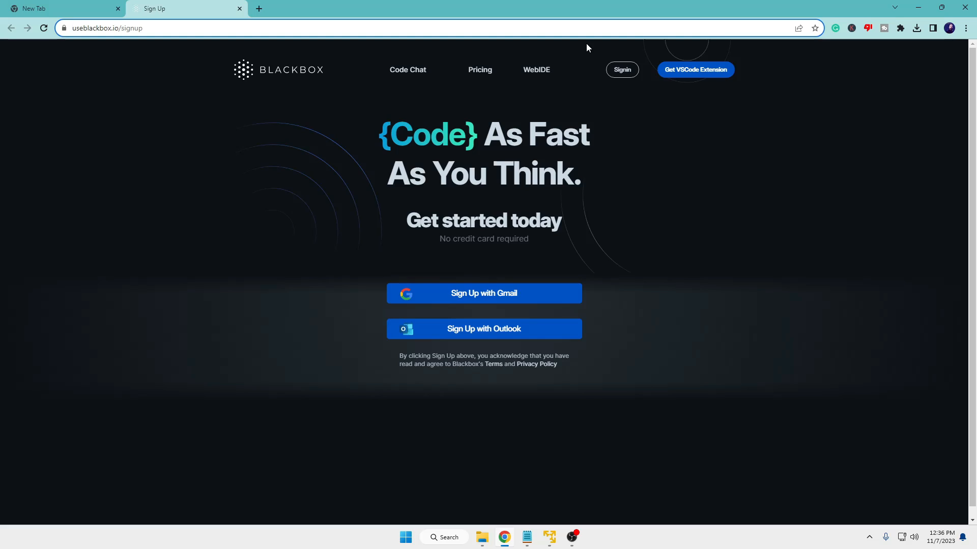
pyautogui.moveTo(726, 65)
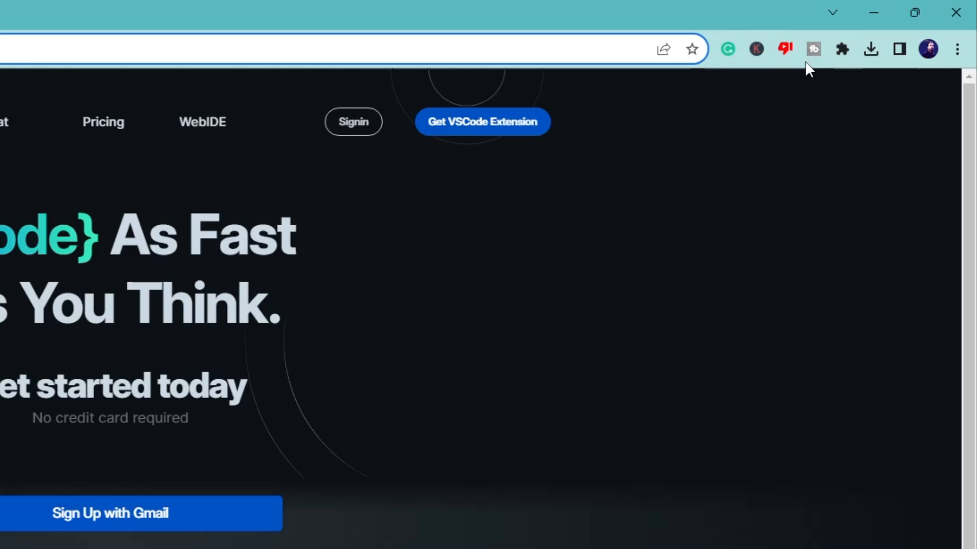
# Step: Pin LockPW to the toolbar from the Extensions menu
pyautogui.click(841, 48)
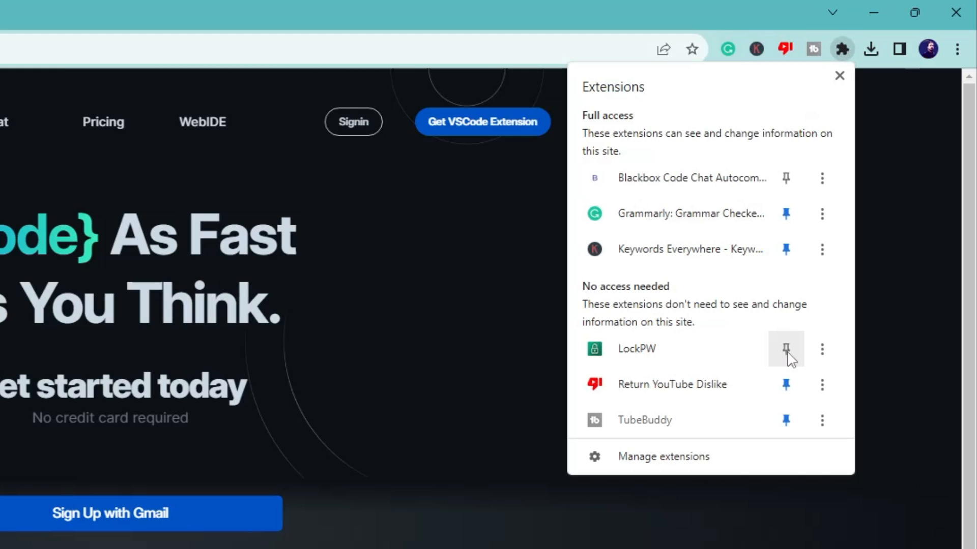
pyautogui.click(785, 349)
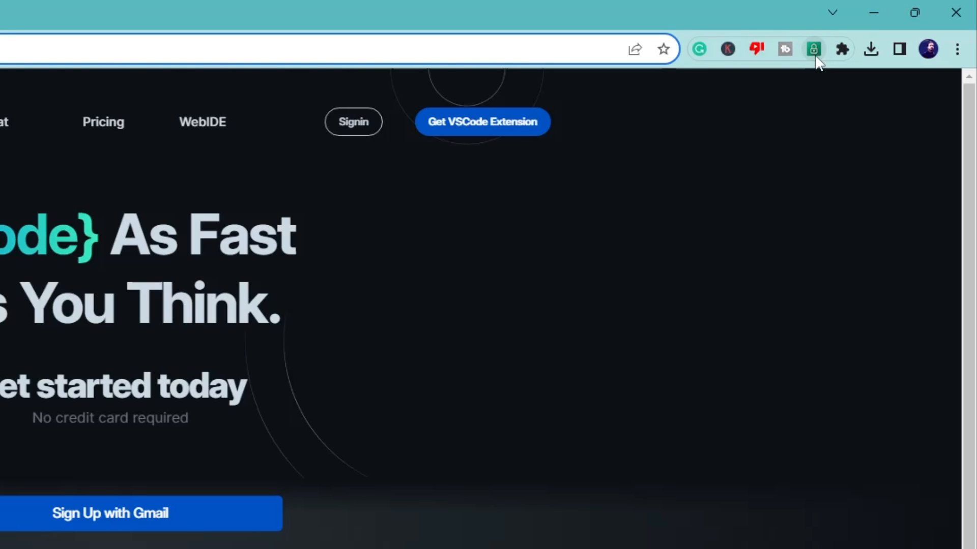
# Step: From the LockPW toolbar icon, switch password protection off with the power button
pyautogui.click(813, 49)
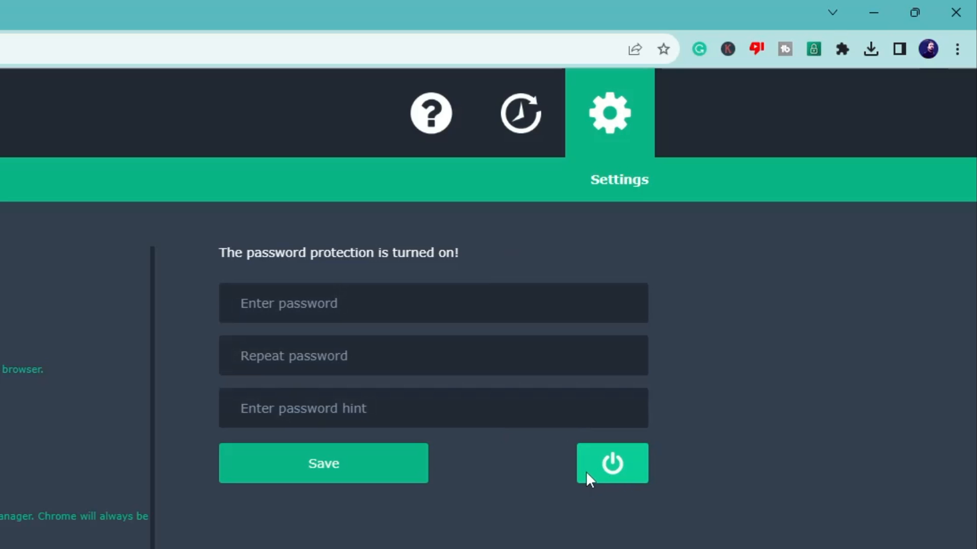
pyautogui.moveTo(614, 464)
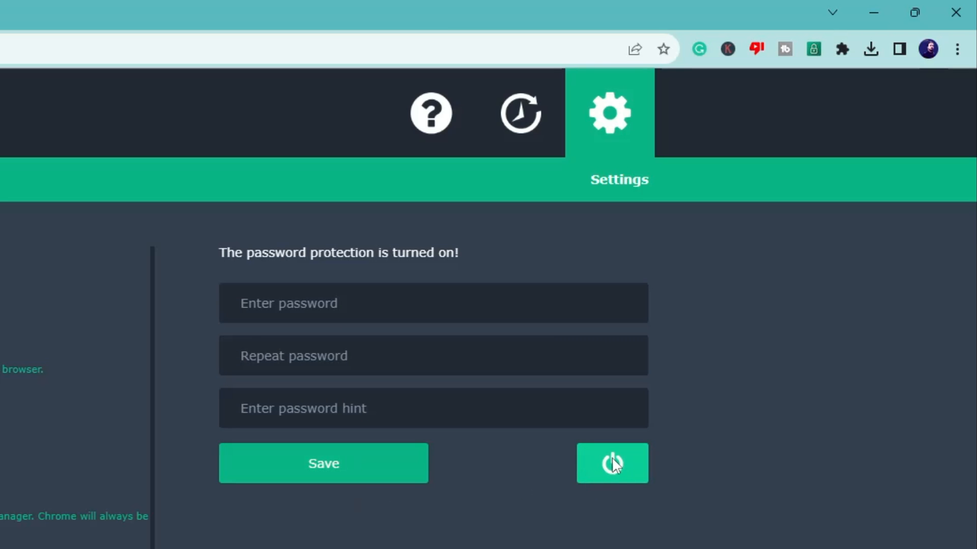
pyautogui.click(611, 462)
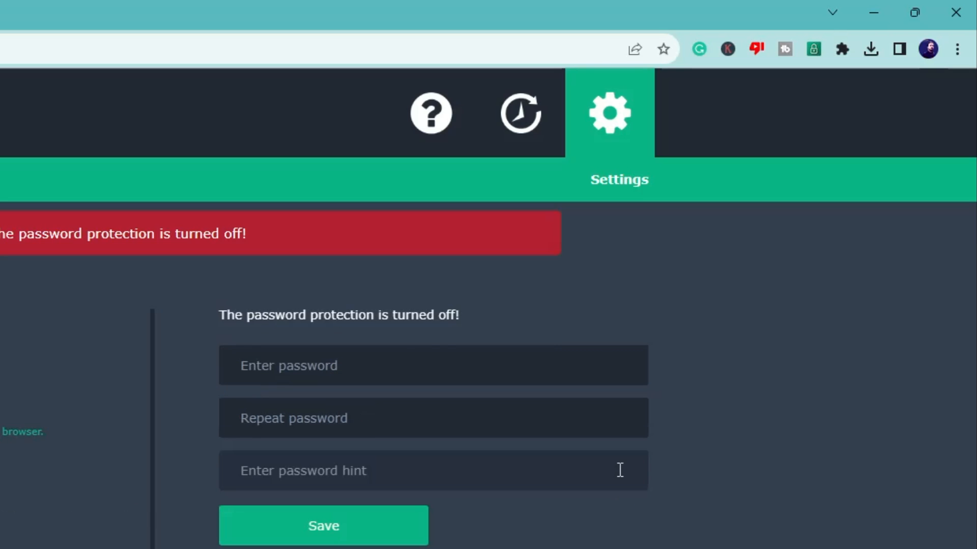